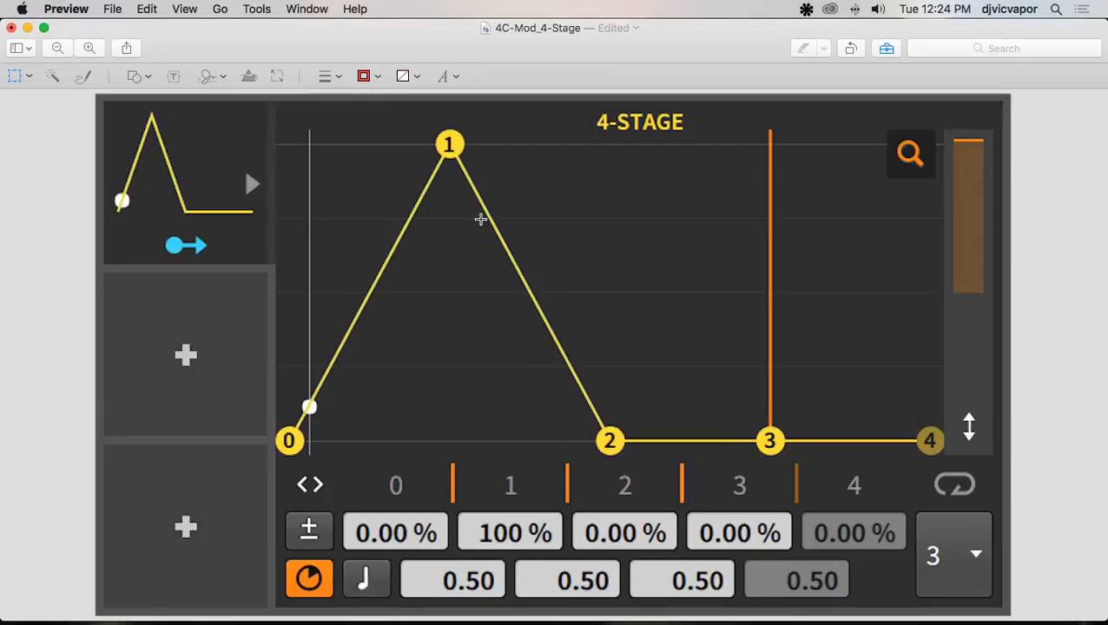
pyautogui.moveTo(592, 410)
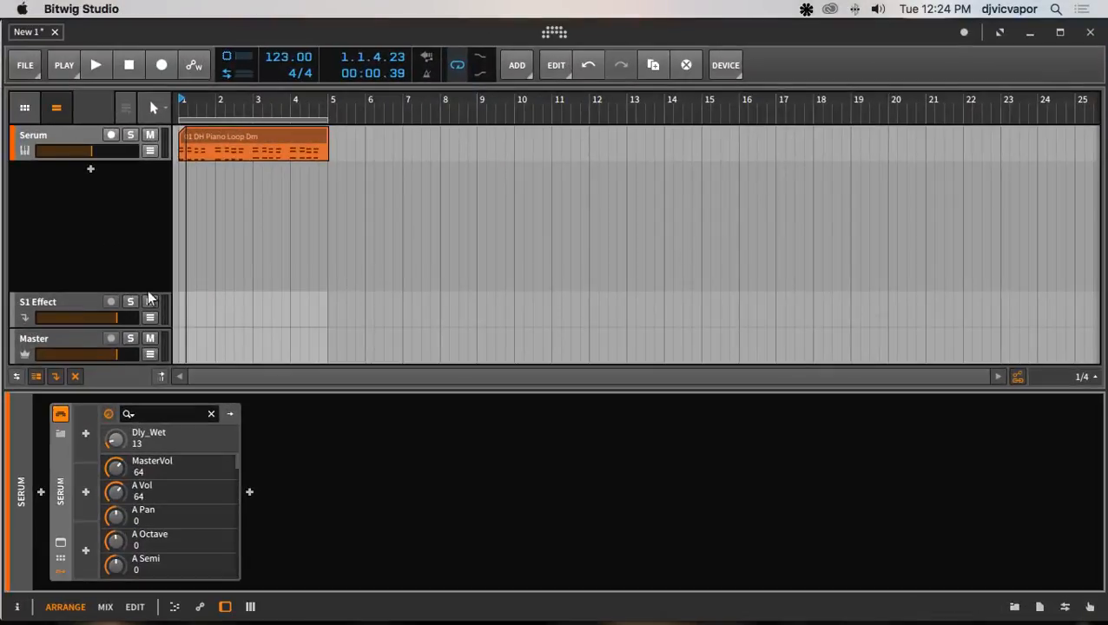
pyautogui.moveTo(70, 476)
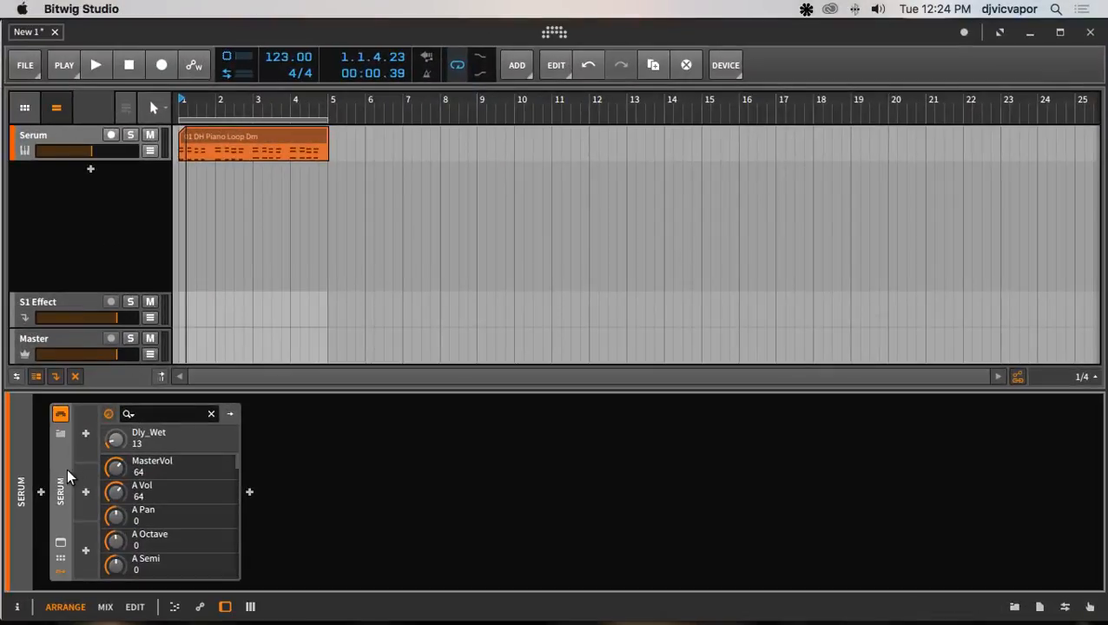
pyautogui.moveTo(231, 155)
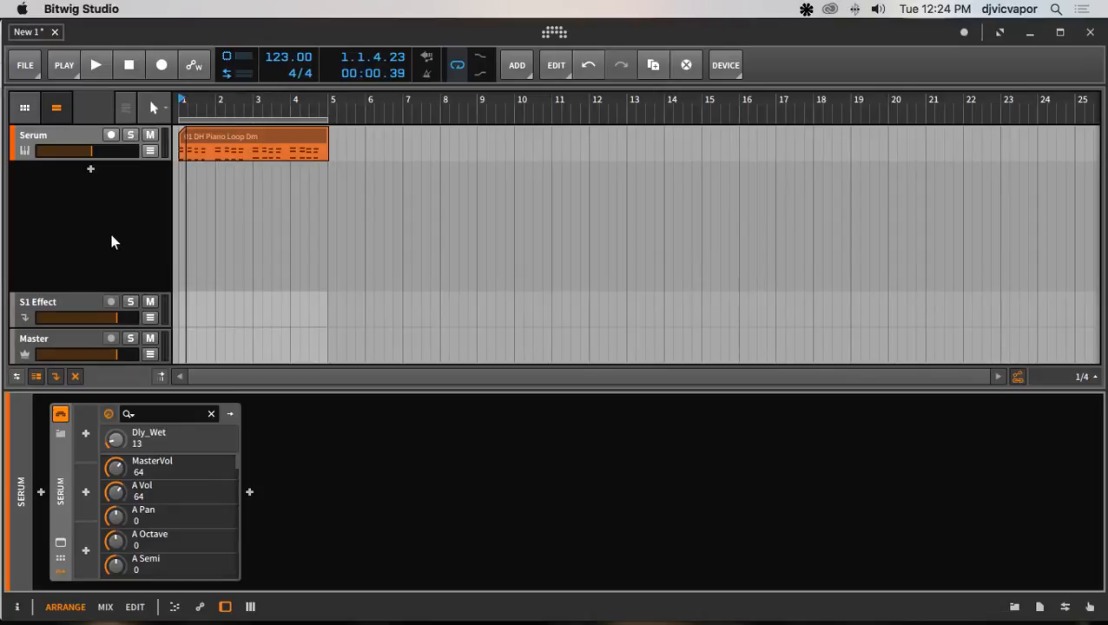
# Play back the Serum track's piano clip from the transport, then stop near the clip's end.
pyautogui.click(96, 64)
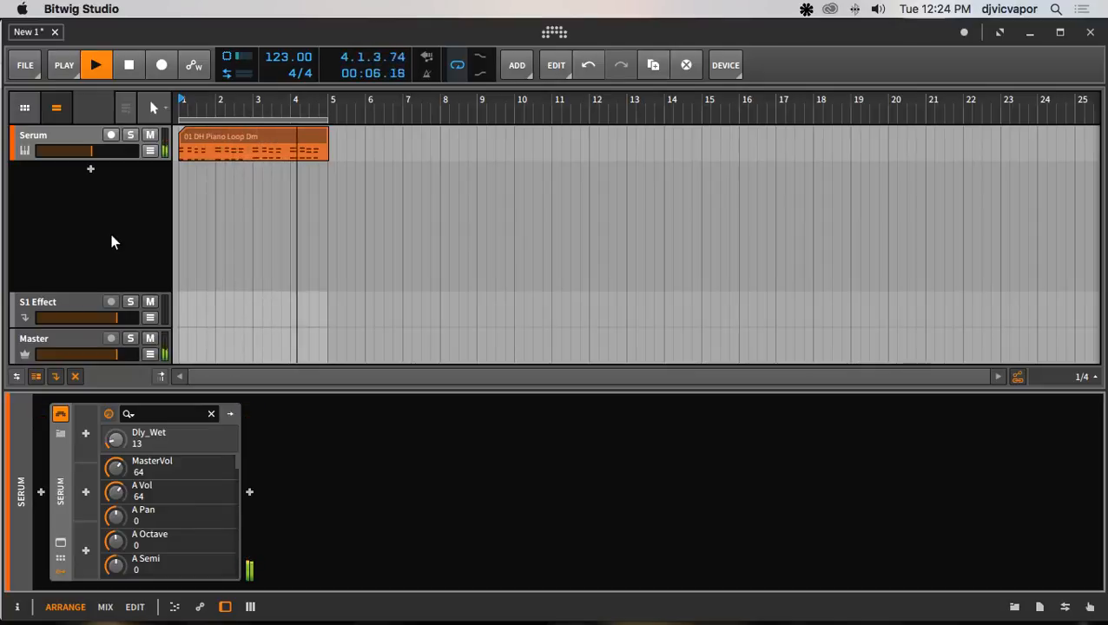
pyautogui.click(129, 64)
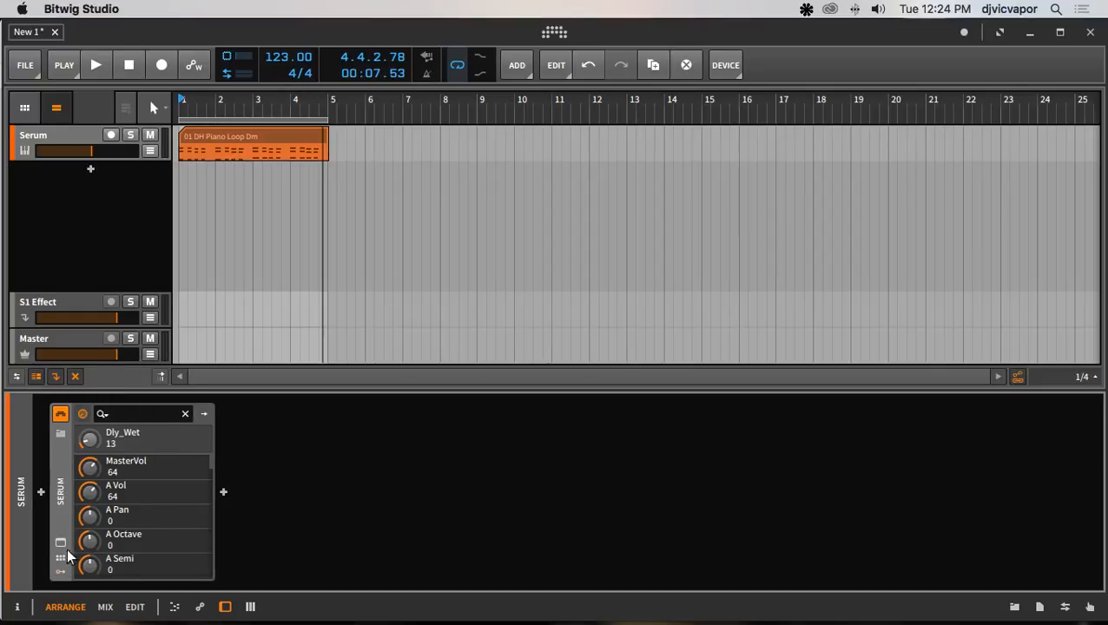
pyautogui.moveTo(120, 530)
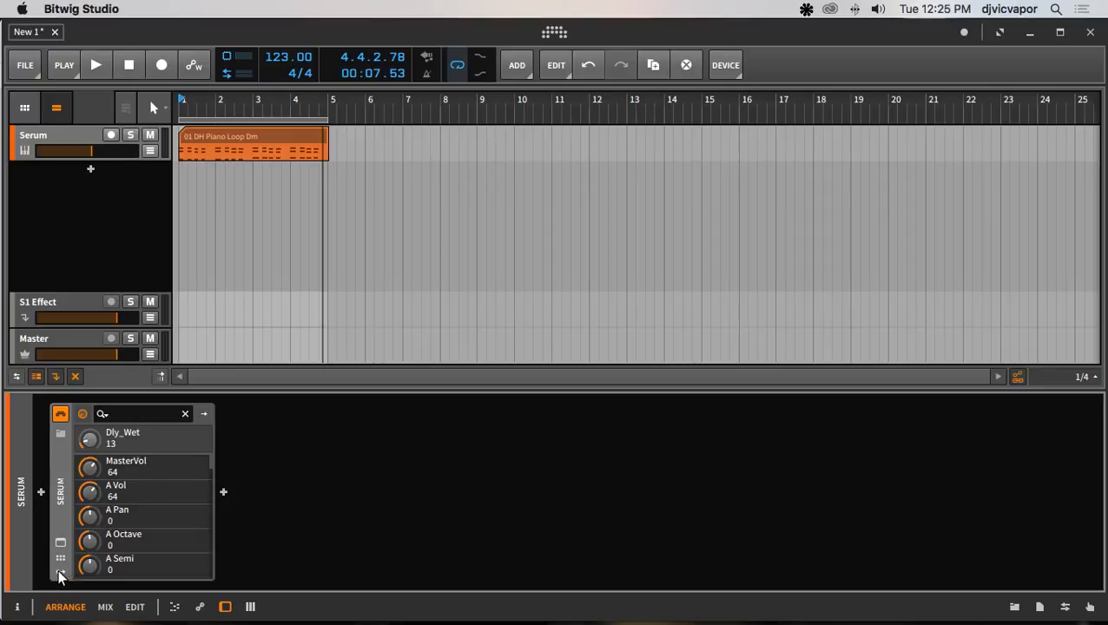
pyautogui.moveTo(61, 573)
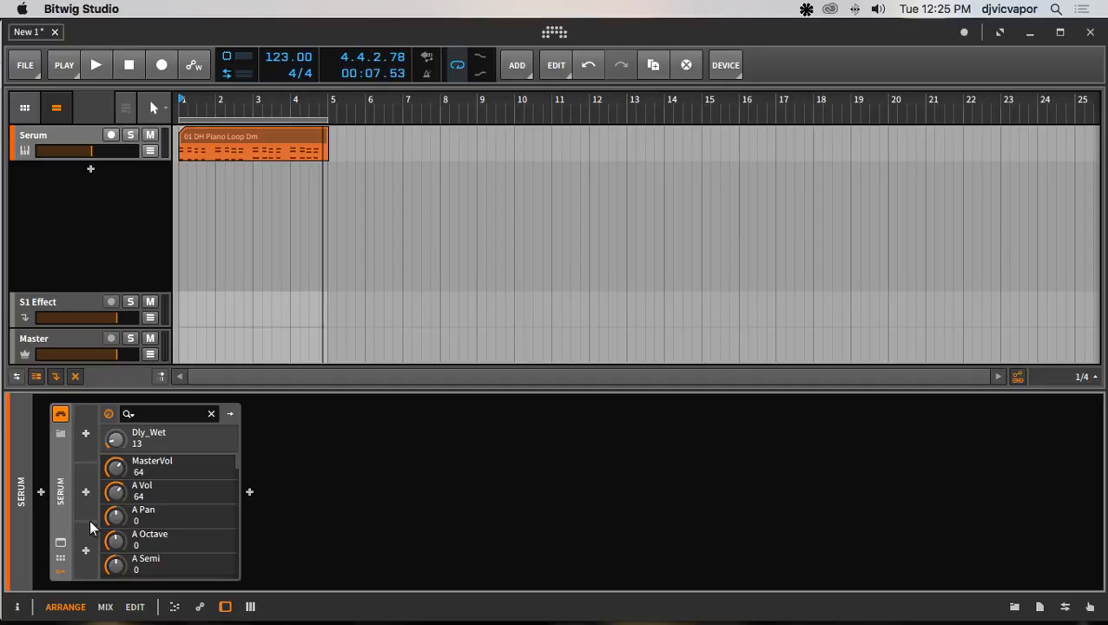
# Insert a 4-Stage envelope modulator from the modulator browser onto the Serum device.
pyautogui.click(85, 435)
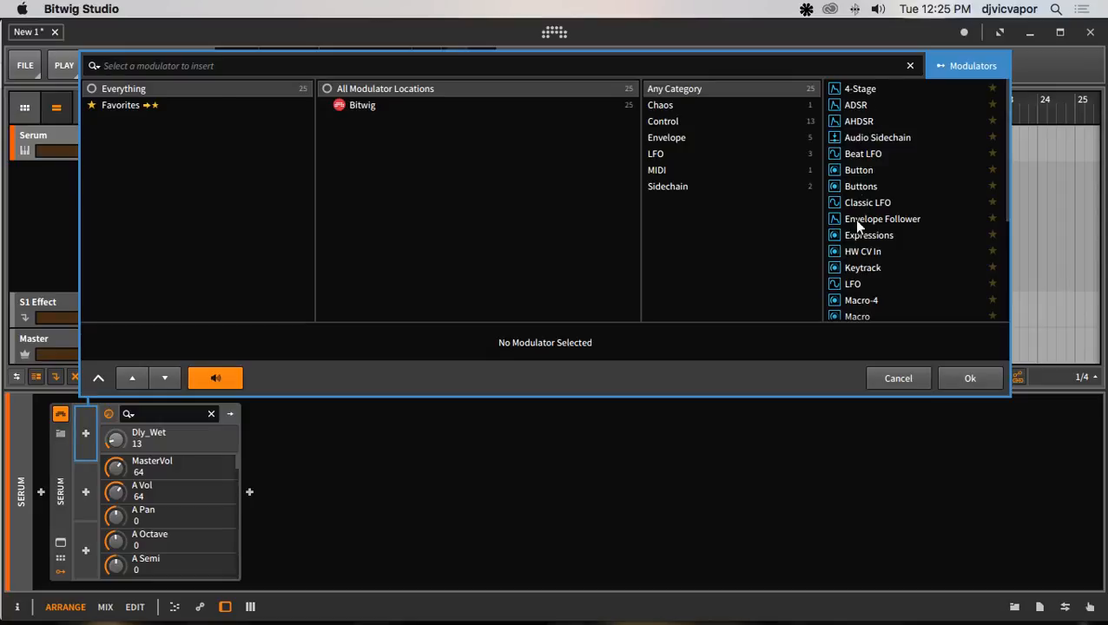
pyautogui.moveTo(872, 90)
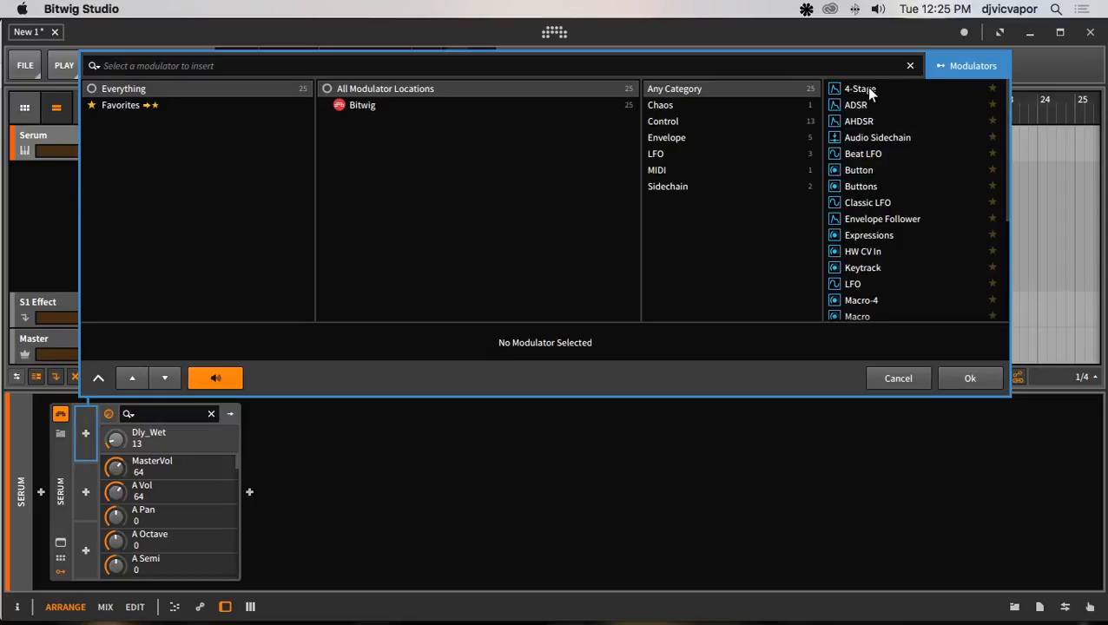
pyautogui.click(860, 87)
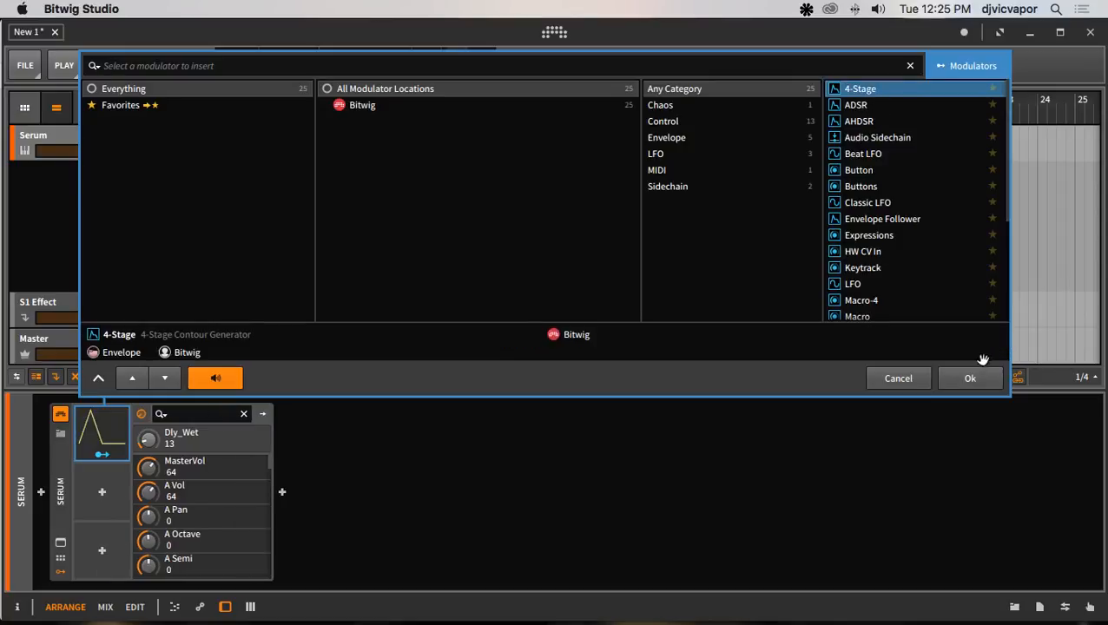
pyautogui.click(897, 379)
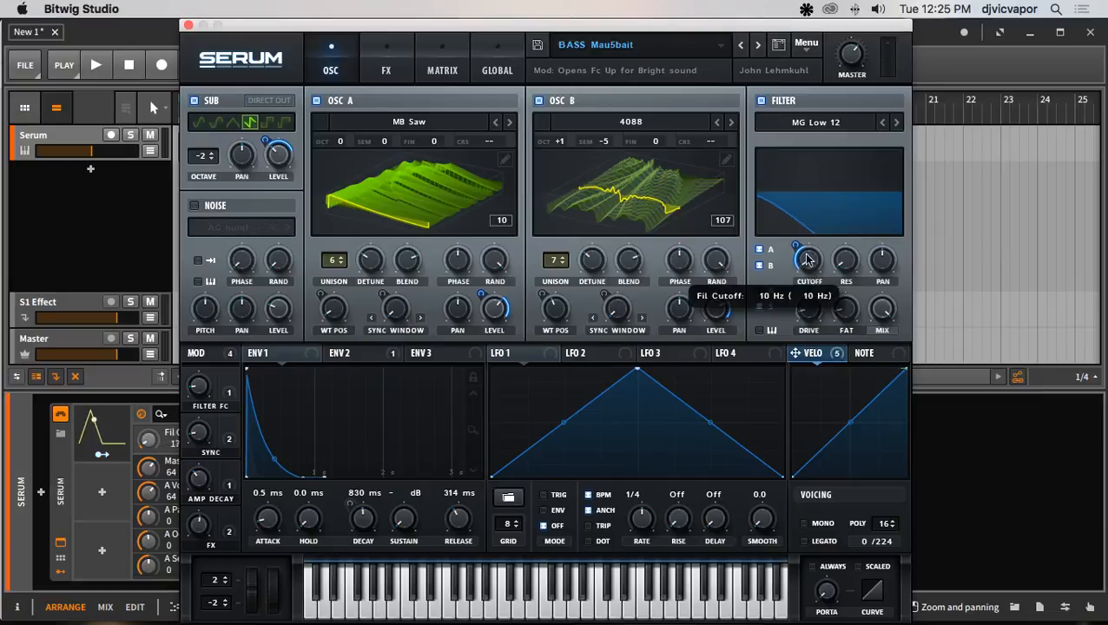
# Assign the 4-Stage modulator to Serum's Fil Cutoff at +1.00 depth and show its stage envelope.
pyautogui.moveTo(808, 260); pyautogui.dragTo(806, 269)
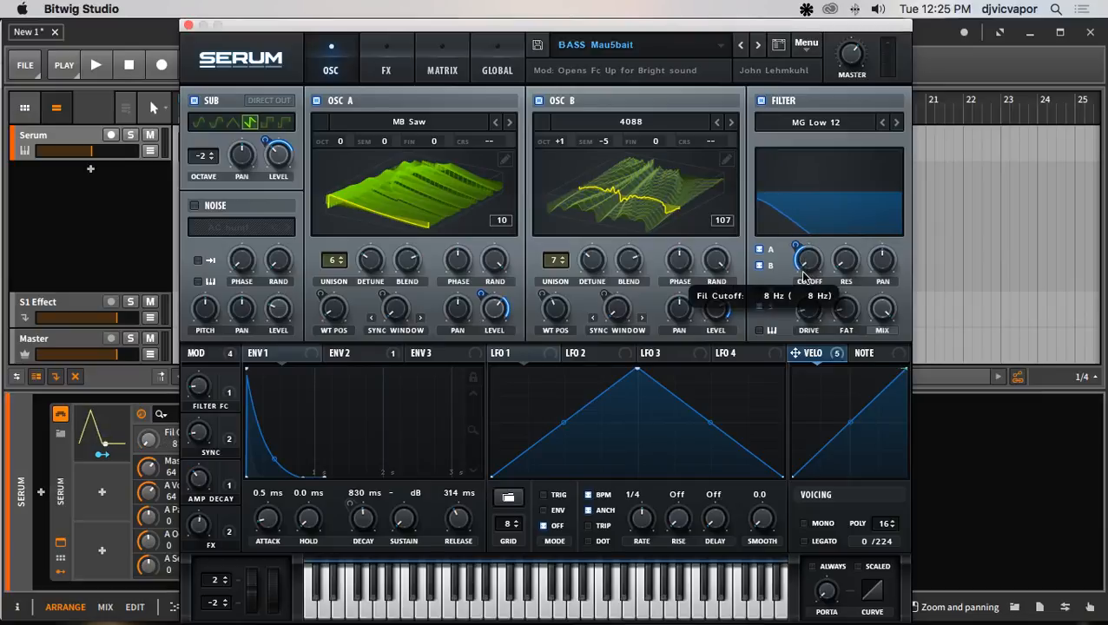
pyautogui.click(219, 24)
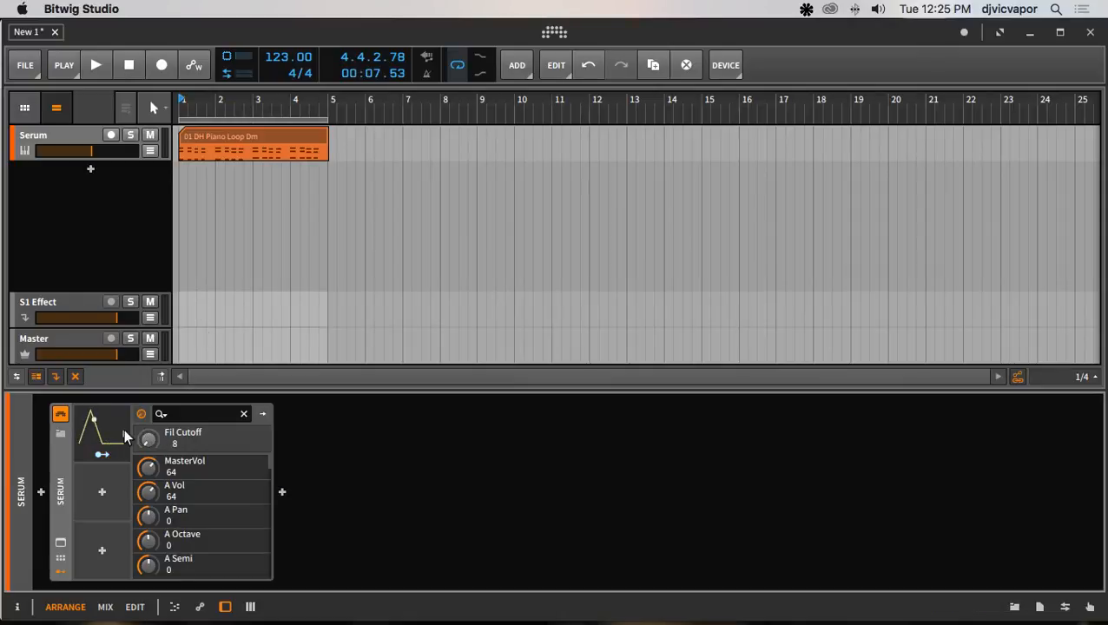
pyautogui.click(148, 442)
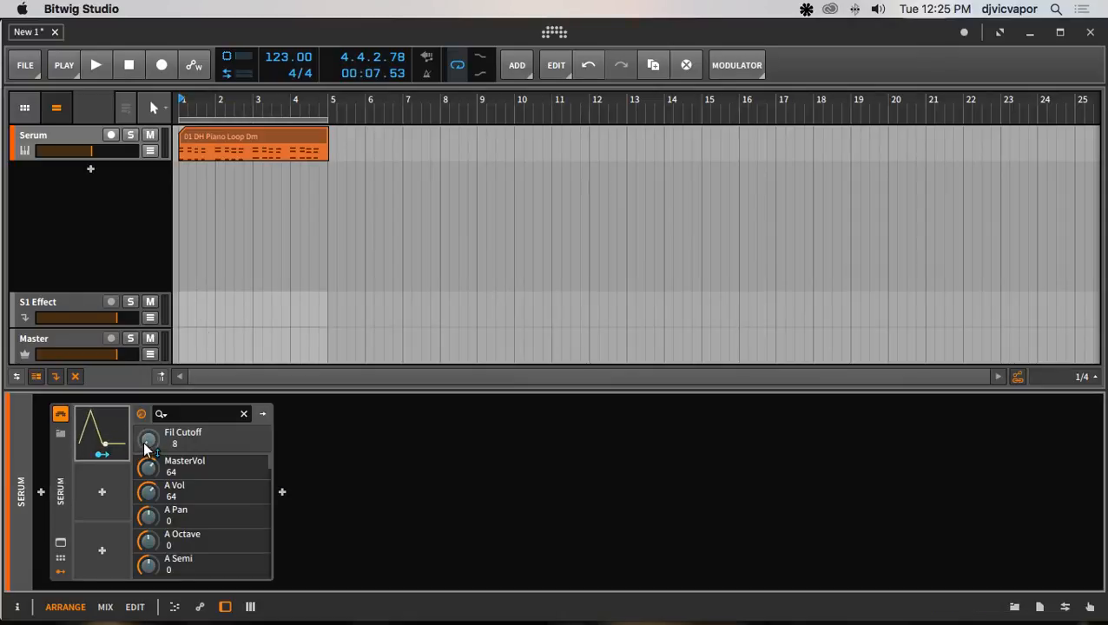
pyautogui.moveTo(147, 442); pyautogui.dragTo(148, 408)
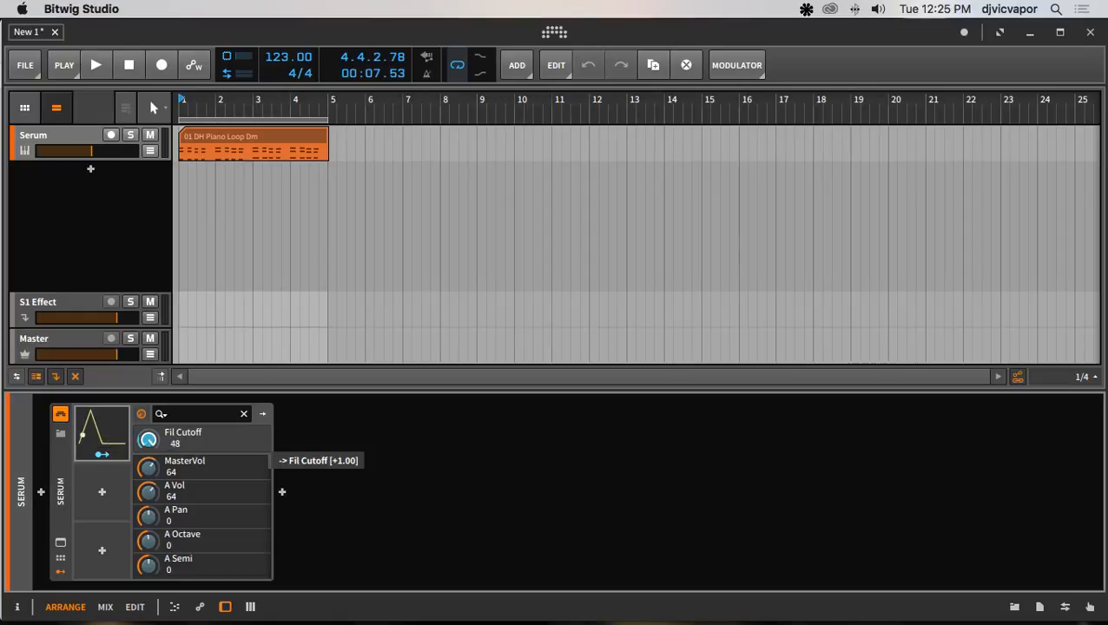
pyautogui.moveTo(148, 437); pyautogui.dragTo(125, 434)
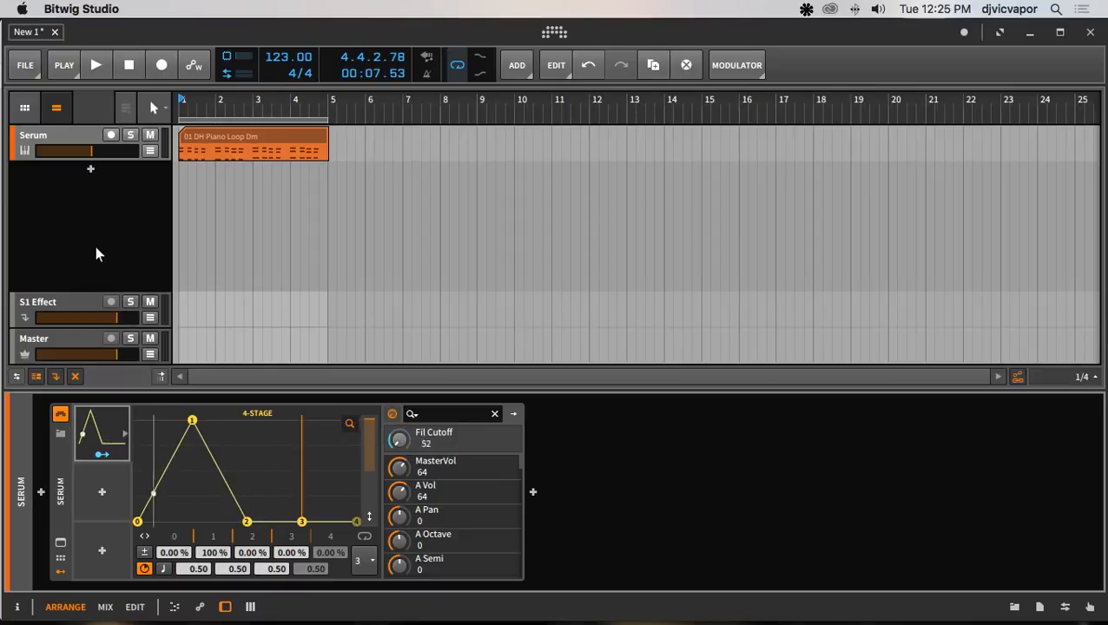
# Play the loop to hear the envelope sweeping Fil Cutoff, then stop playback.
pyautogui.click(96, 65)
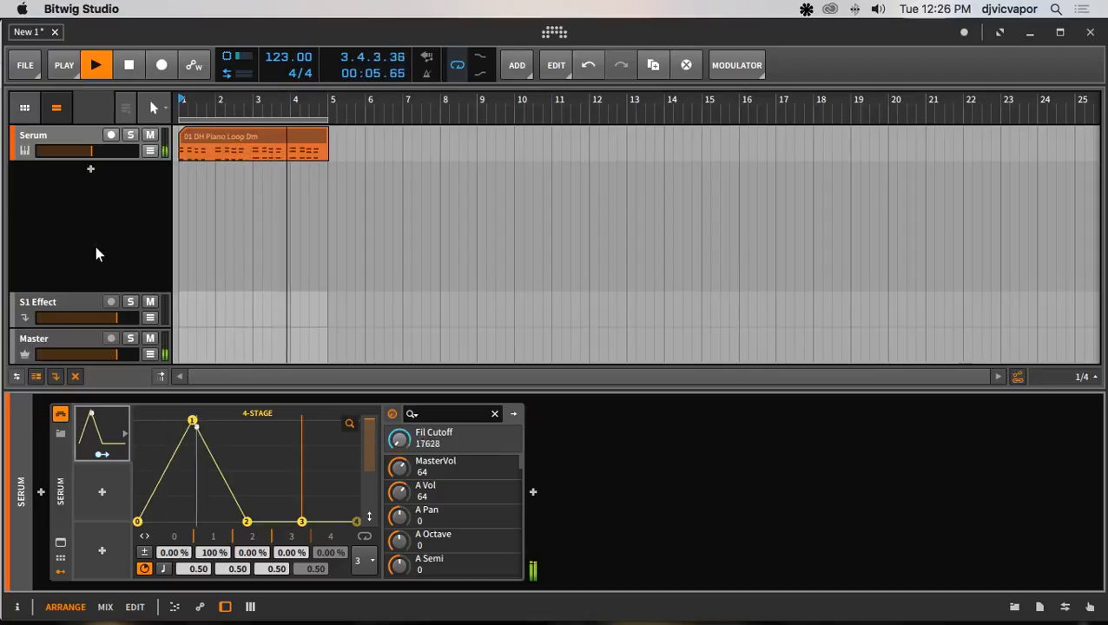
pyautogui.click(95, 64)
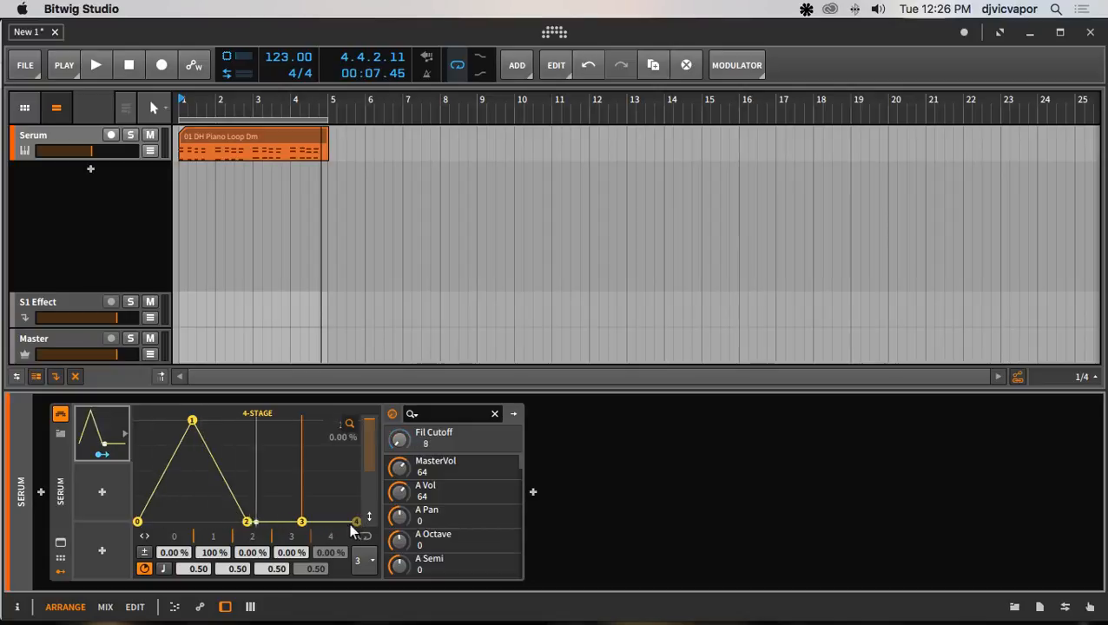
# Reduce the envelope's stage count and lower its first peak level to about 47%.
pyautogui.moveTo(149, 521); pyautogui.dragTo(149, 504)
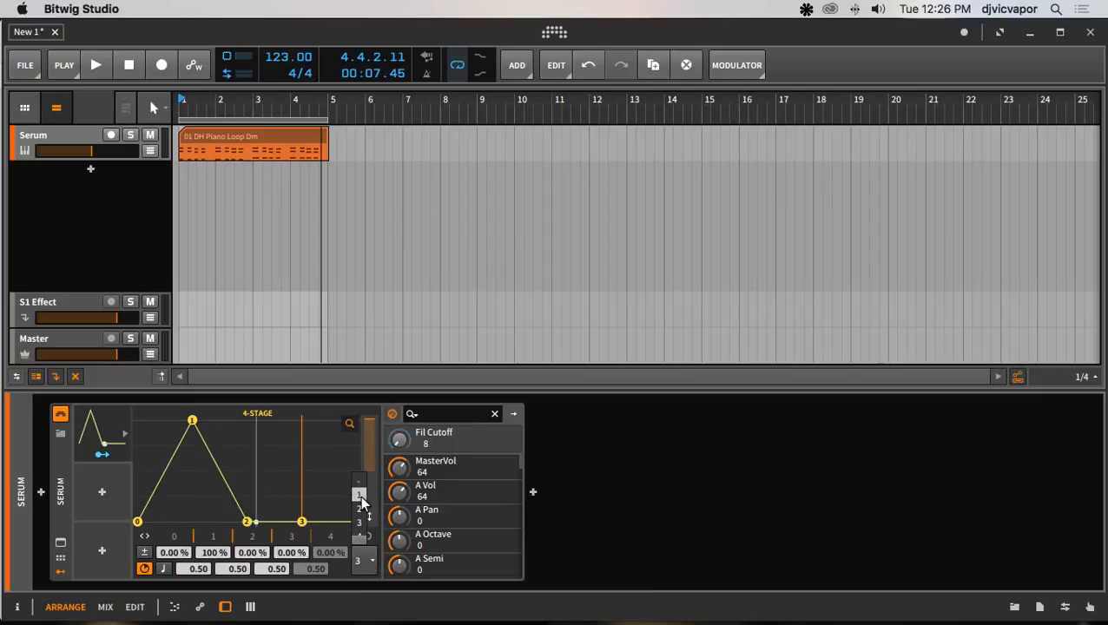
pyautogui.moveTo(358, 513); pyautogui.dragTo(358, 495)
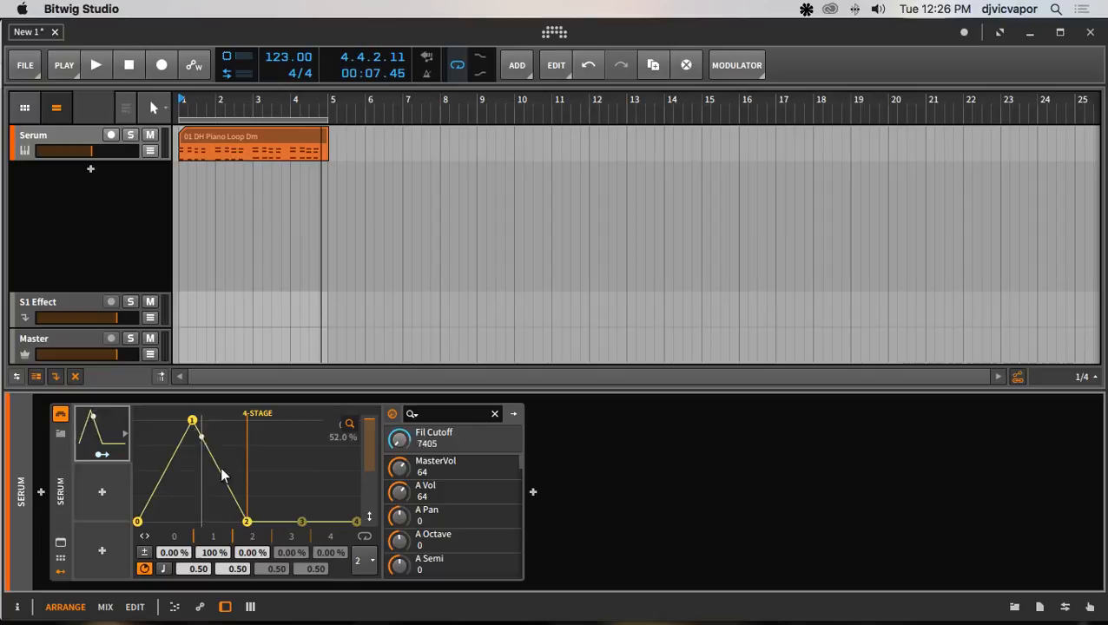
pyautogui.moveTo(191, 419); pyautogui.dragTo(191, 426)
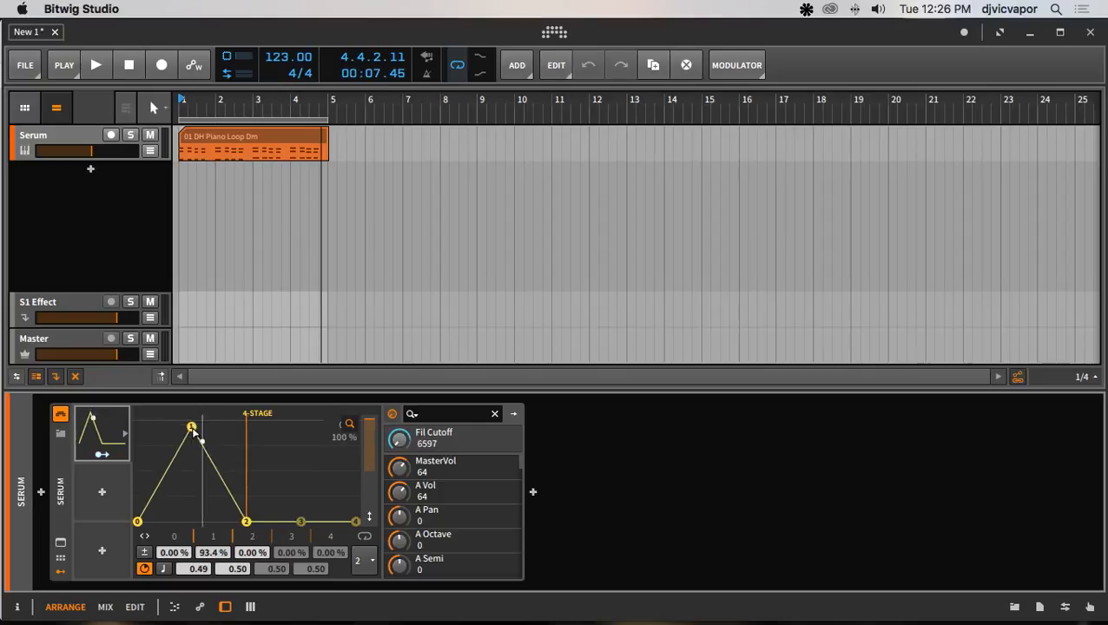
pyautogui.moveTo(191, 427); pyautogui.dragTo(199, 469)
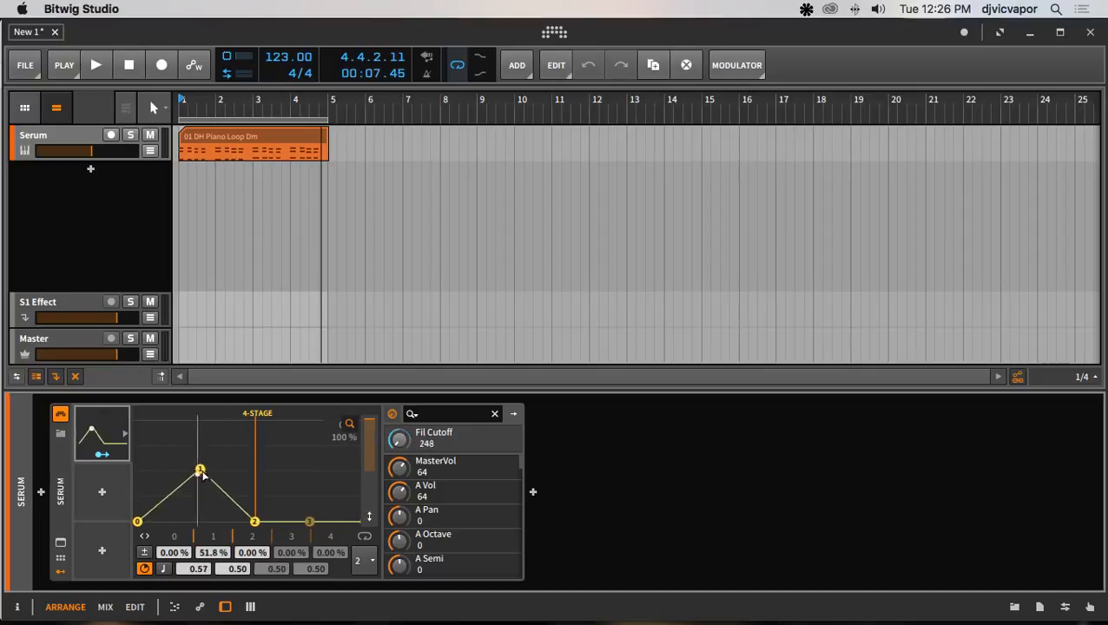
pyautogui.moveTo(200, 468); pyautogui.dragTo(203, 474)
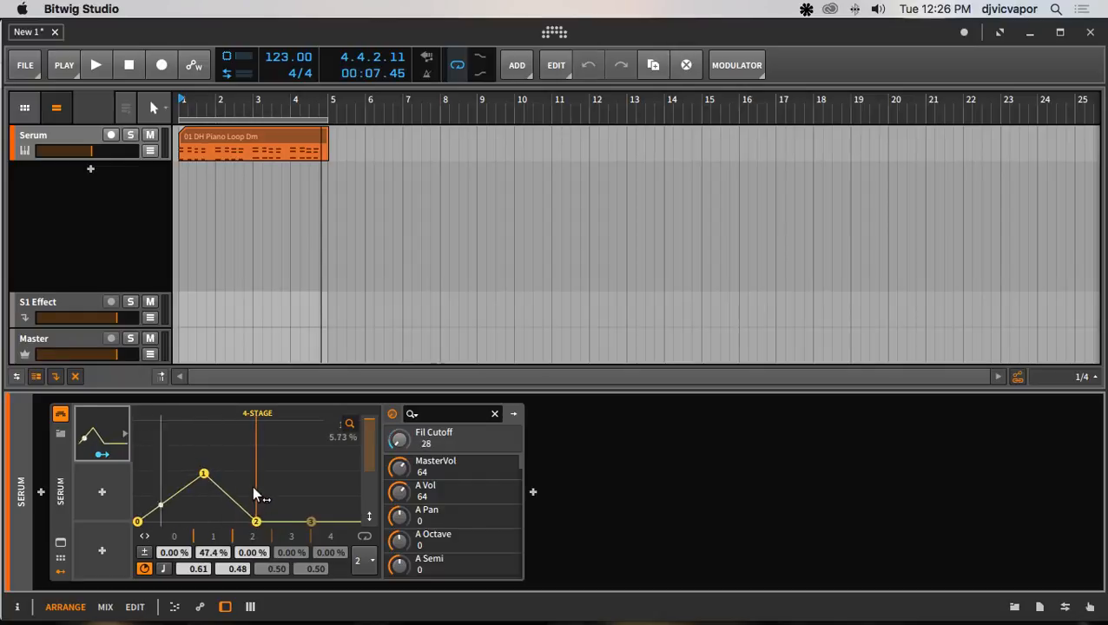
# Stretch the envelope's second stage time out to about 1.11.
pyautogui.moveTo(255, 521); pyautogui.dragTo(267, 521)
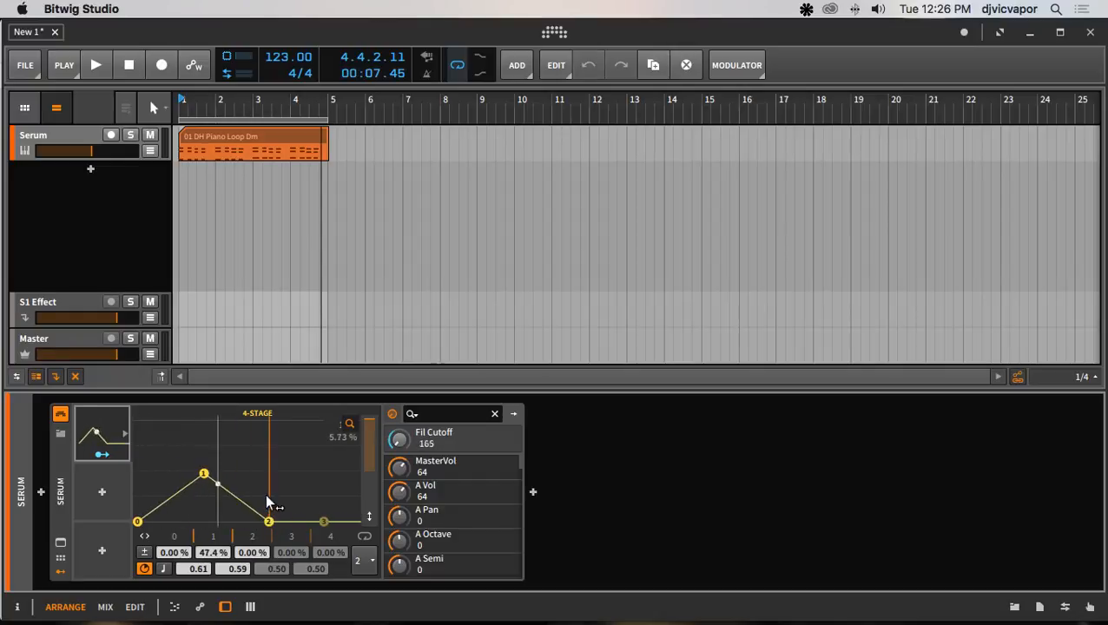
pyautogui.moveTo(267, 521); pyautogui.dragTo(273, 521)
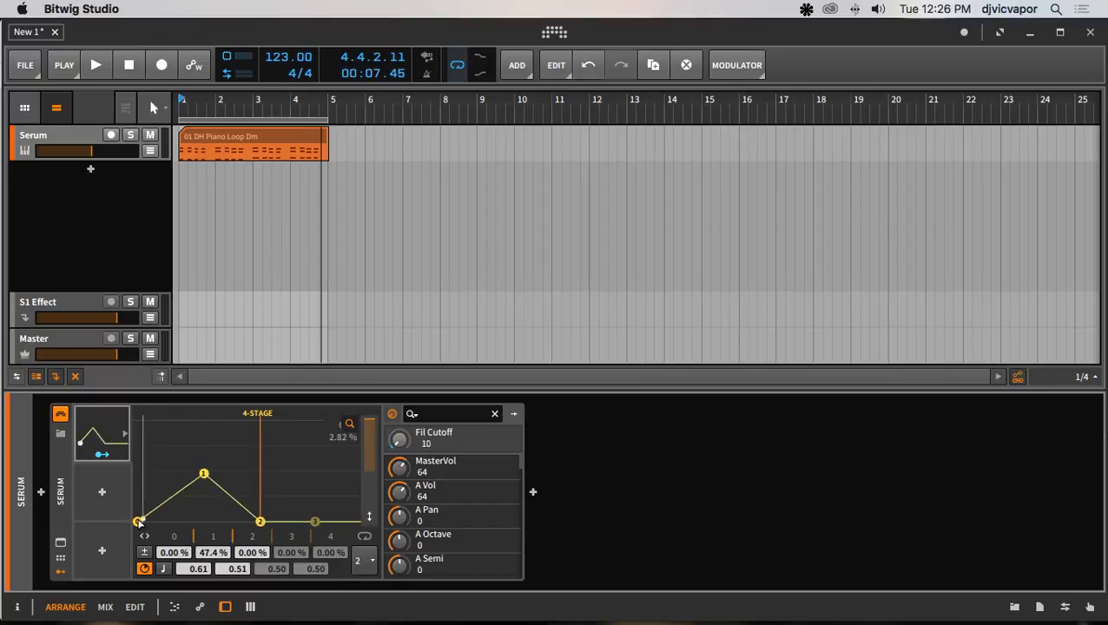
pyautogui.moveTo(138, 523); pyautogui.dragTo(137, 448)
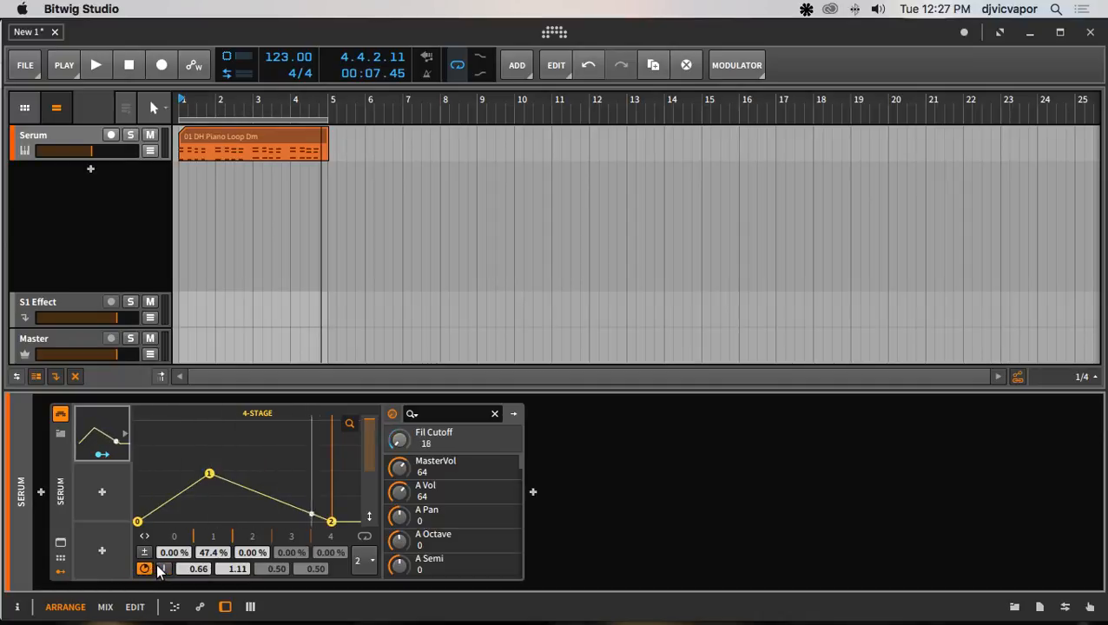
# Start the transport so the reshaped envelope drives Serum's filter cutoff.
pyautogui.click(164, 570)
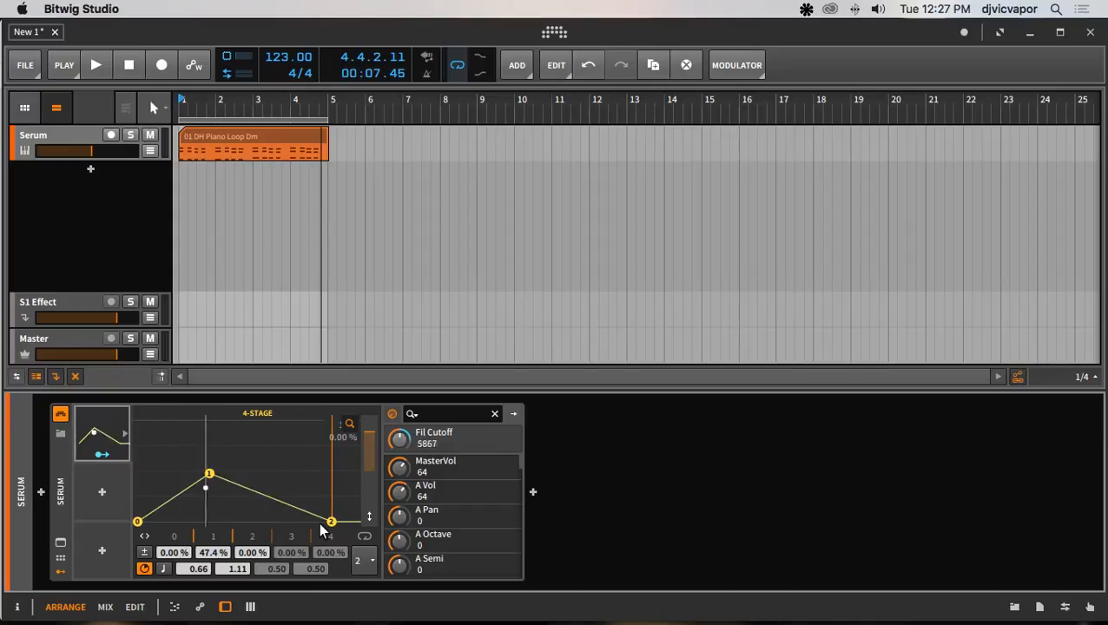
pyautogui.click(96, 64)
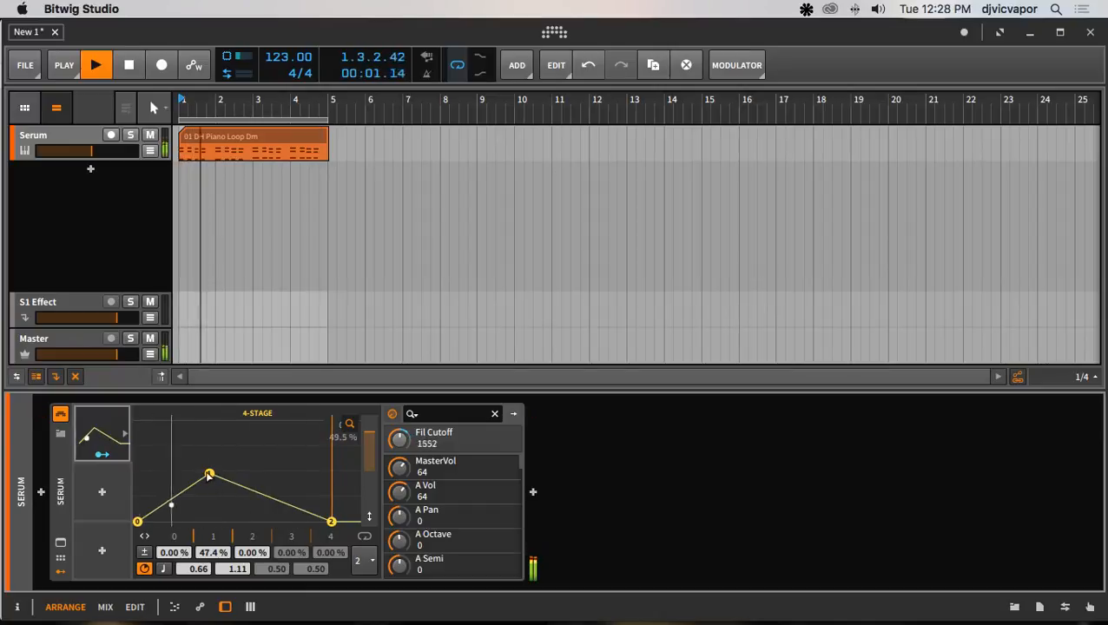
# While playing, shorten the stages into a fast spike and pull the third stage below zero into a dip.
pyautogui.moveTo(208, 476); pyautogui.dragTo(302, 448)
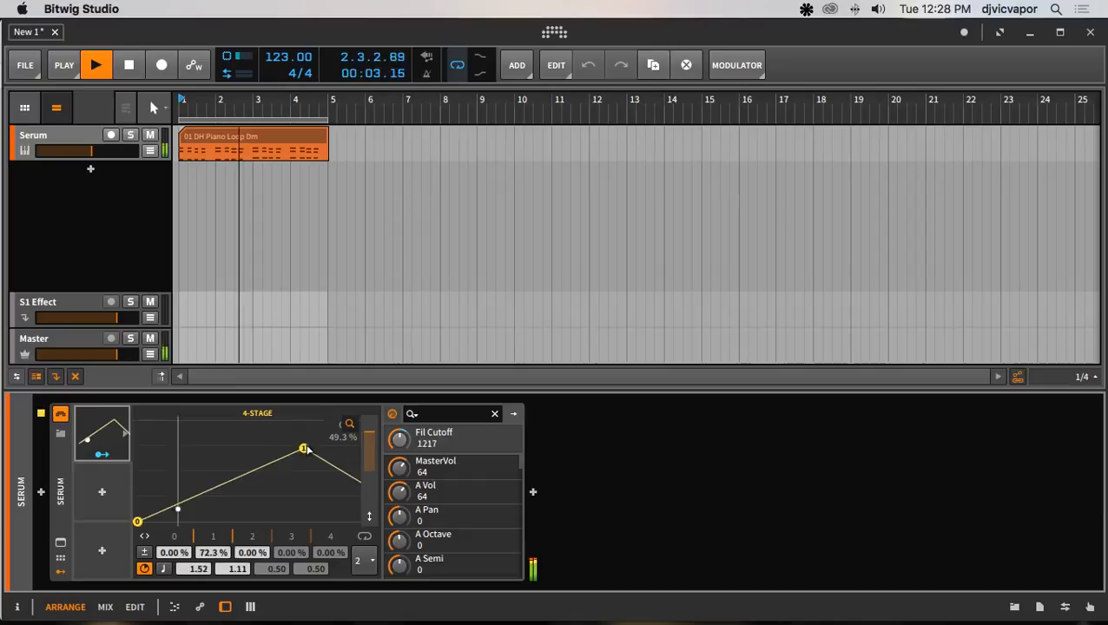
pyautogui.moveTo(302, 448); pyautogui.dragTo(333, 455)
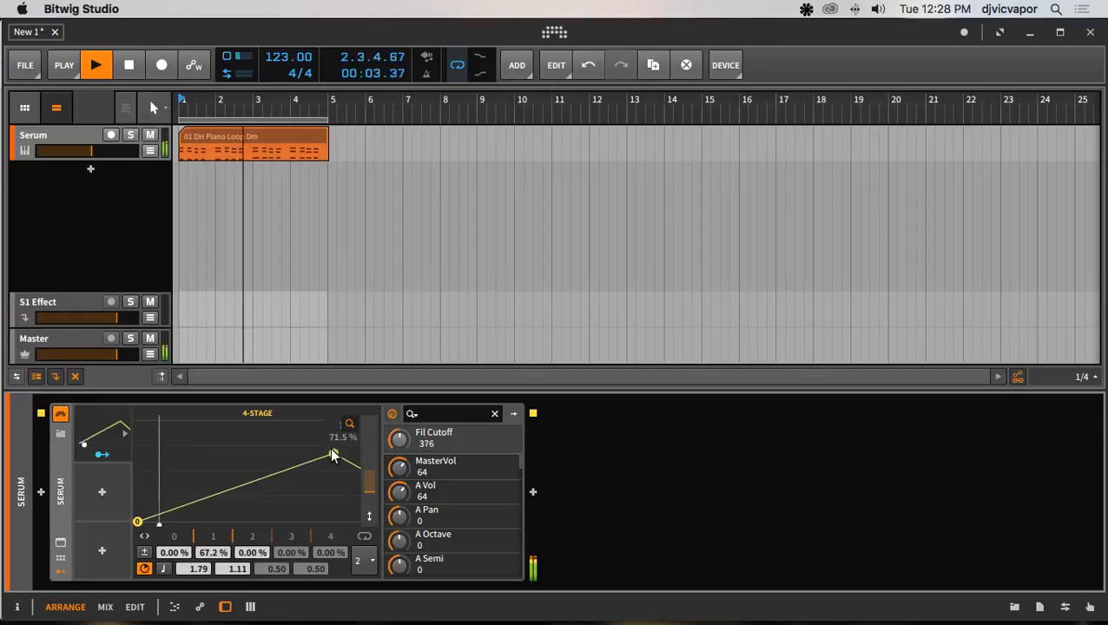
pyautogui.moveTo(333, 451); pyautogui.dragTo(333, 455)
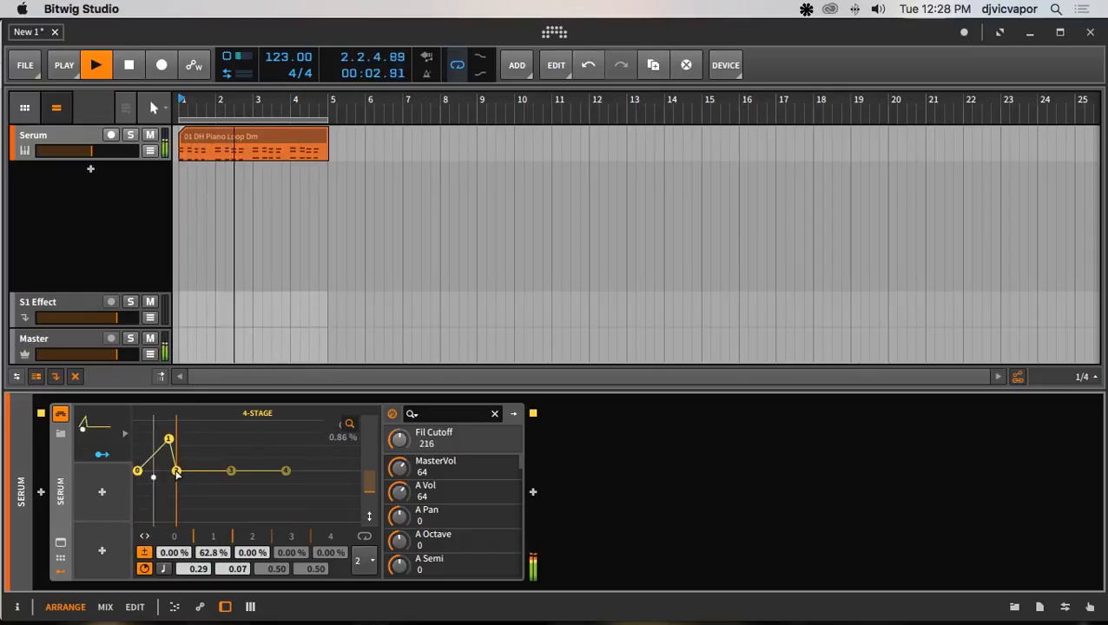
pyautogui.moveTo(177, 472); pyautogui.dragTo(187, 507)
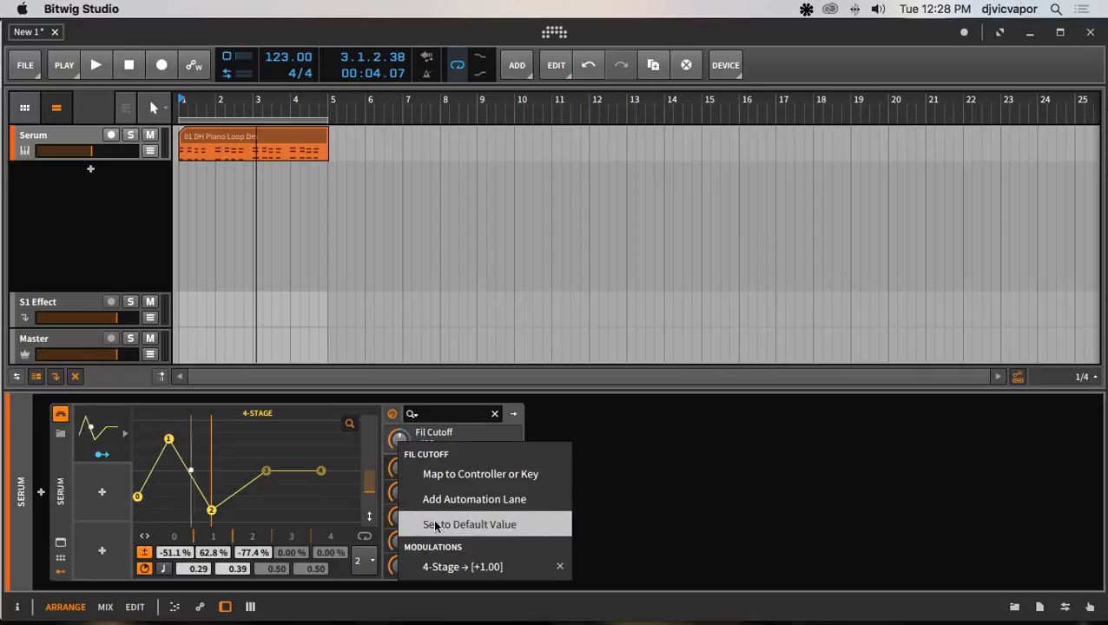
# Reset Fil Cutoff to its default and clear all of the 4-Stage modulator's routings.
pyautogui.click(469, 525)
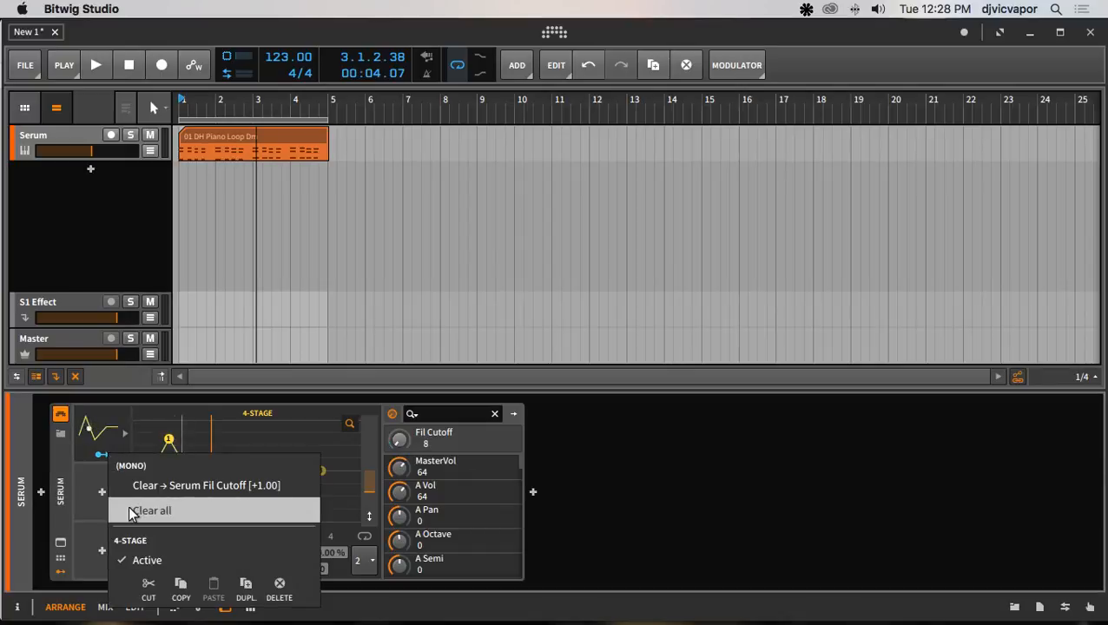
pyautogui.click(153, 511)
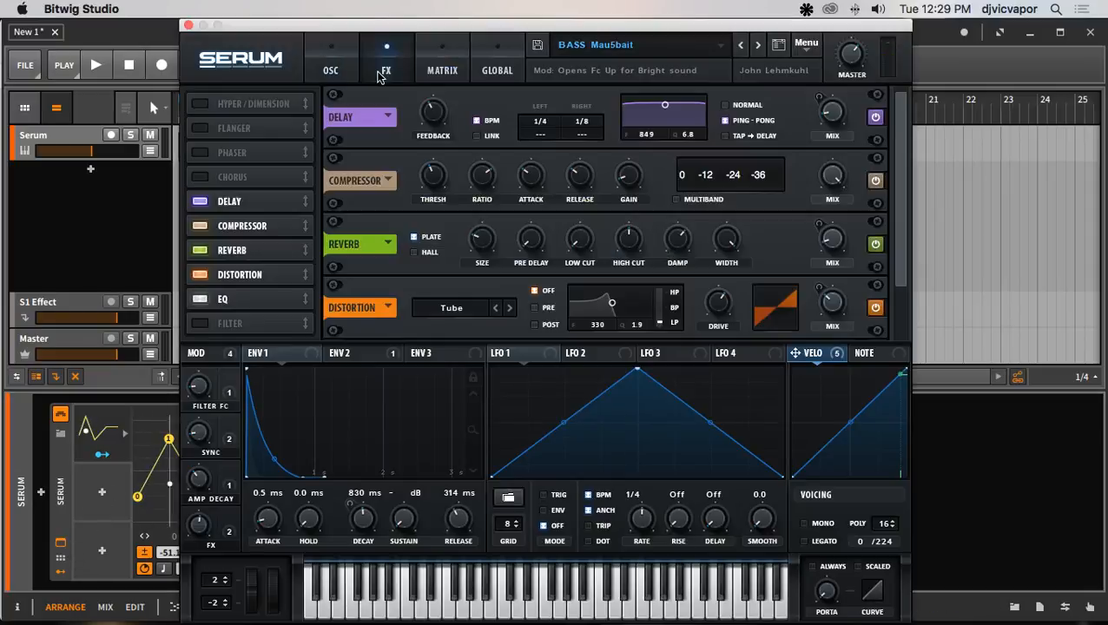
pyautogui.moveTo(434, 113)
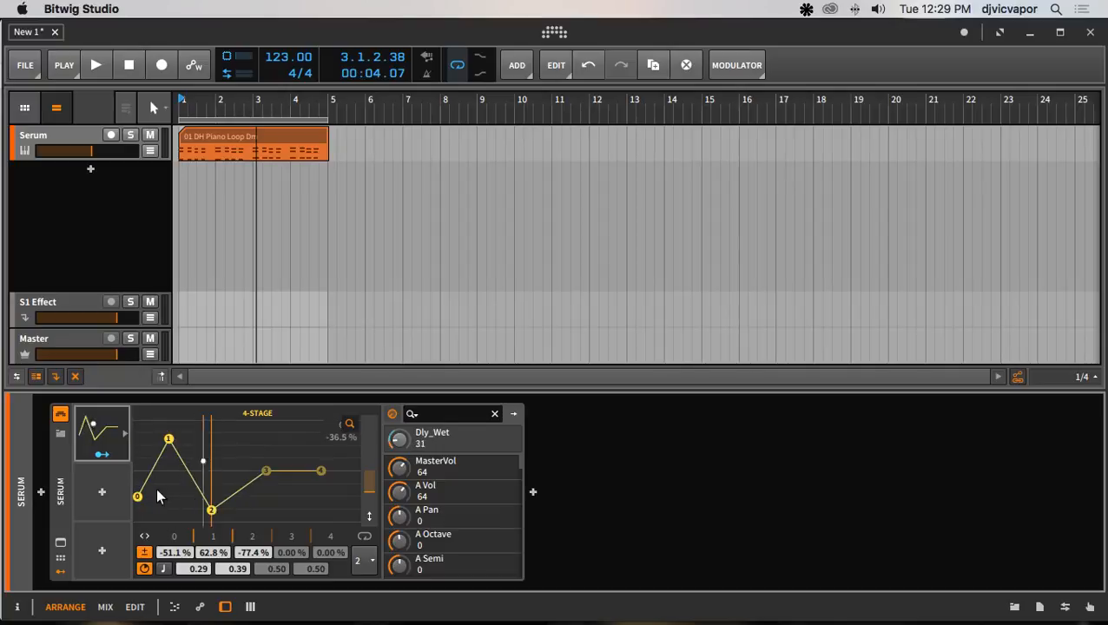
# Play the loop and drag the stage levels into a steep rise modulating Serum's Dly_Wet.
pyautogui.click(96, 64)
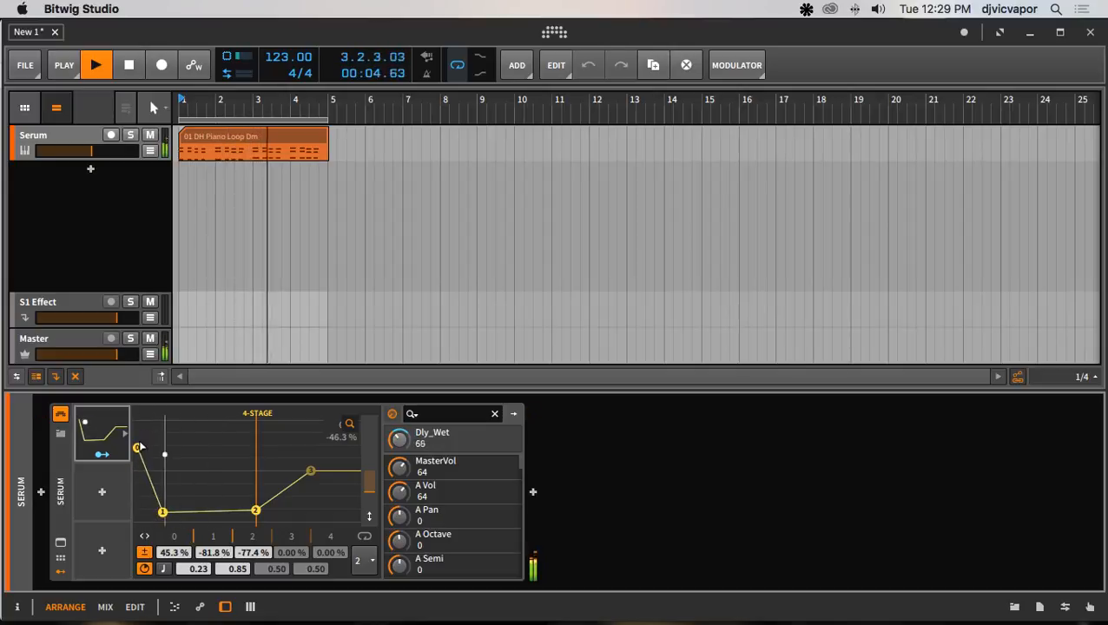
pyautogui.moveTo(162, 513); pyautogui.dragTo(136, 500)
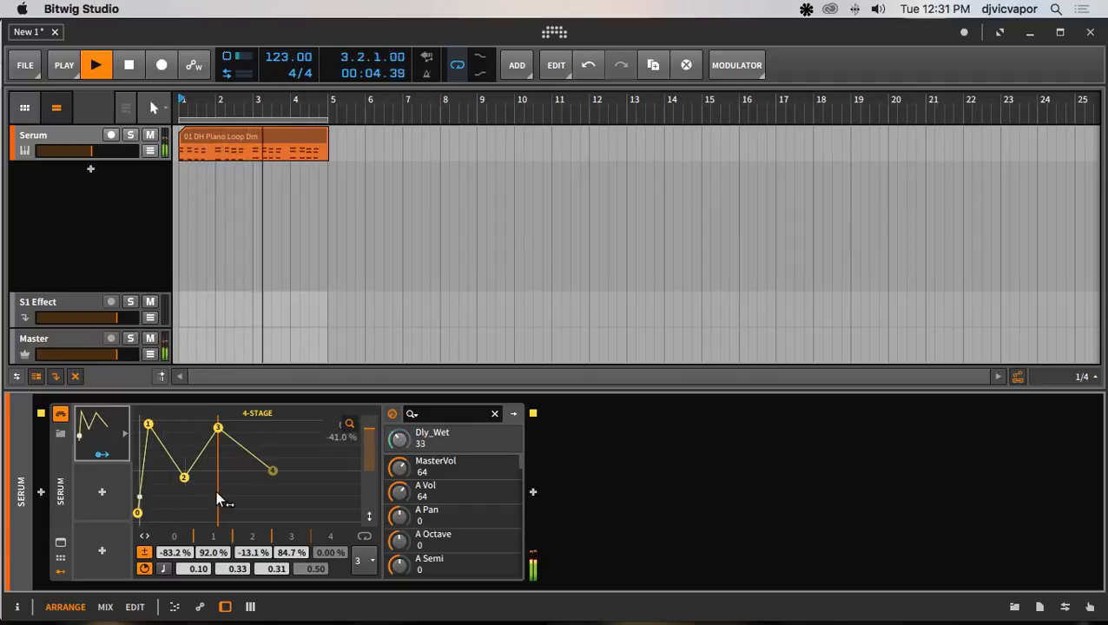
# Drop the second stage into a -55% dip leading into an 83% third stage.
pyautogui.moveTo(219, 427); pyautogui.dragTo(236, 486)
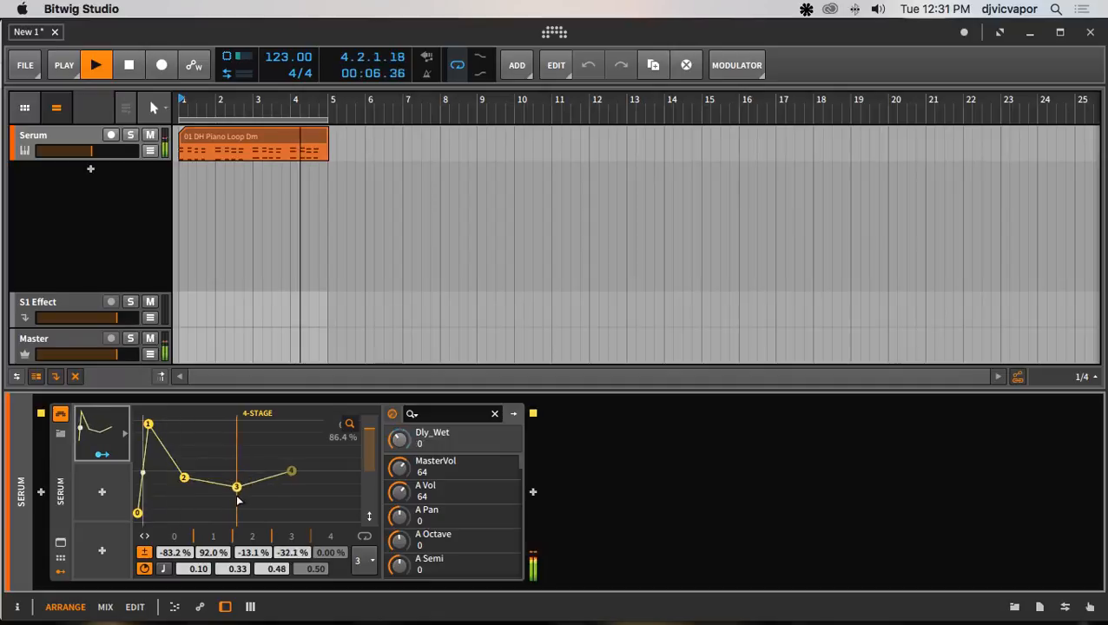
pyautogui.moveTo(237, 486); pyautogui.dragTo(250, 484)
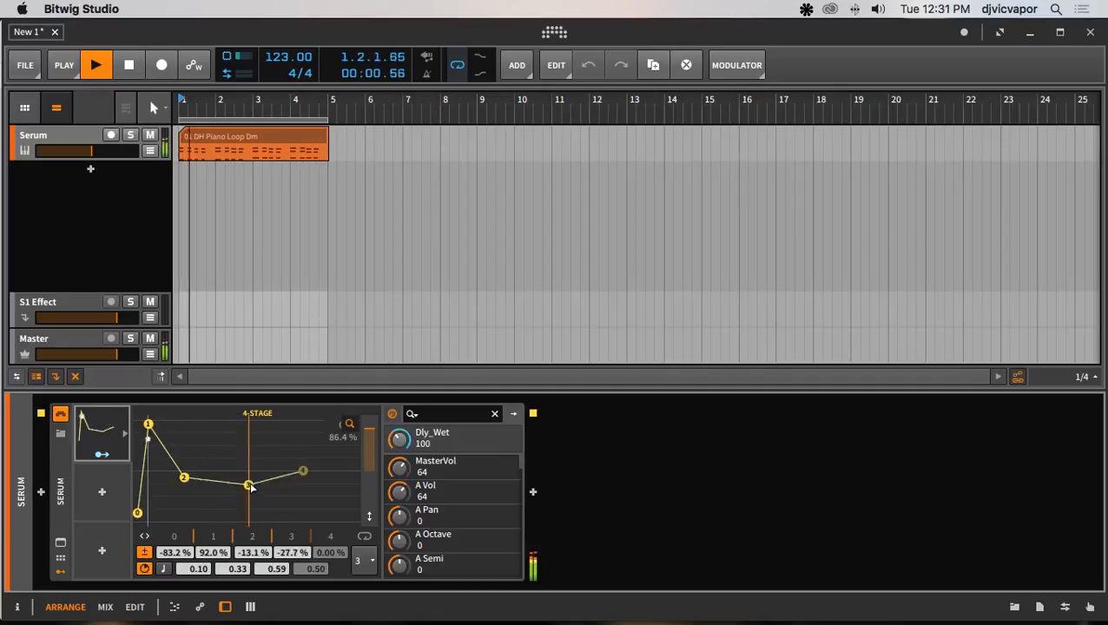
pyautogui.moveTo(250, 484); pyautogui.dragTo(245, 428)
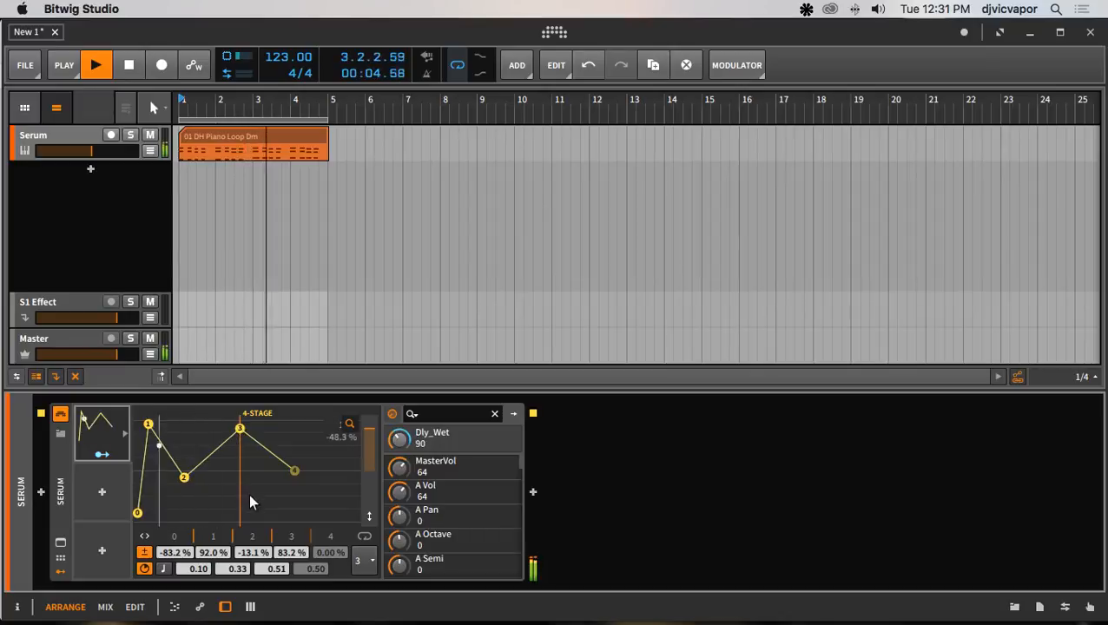
pyautogui.moveTo(184, 478); pyautogui.dragTo(201, 510)
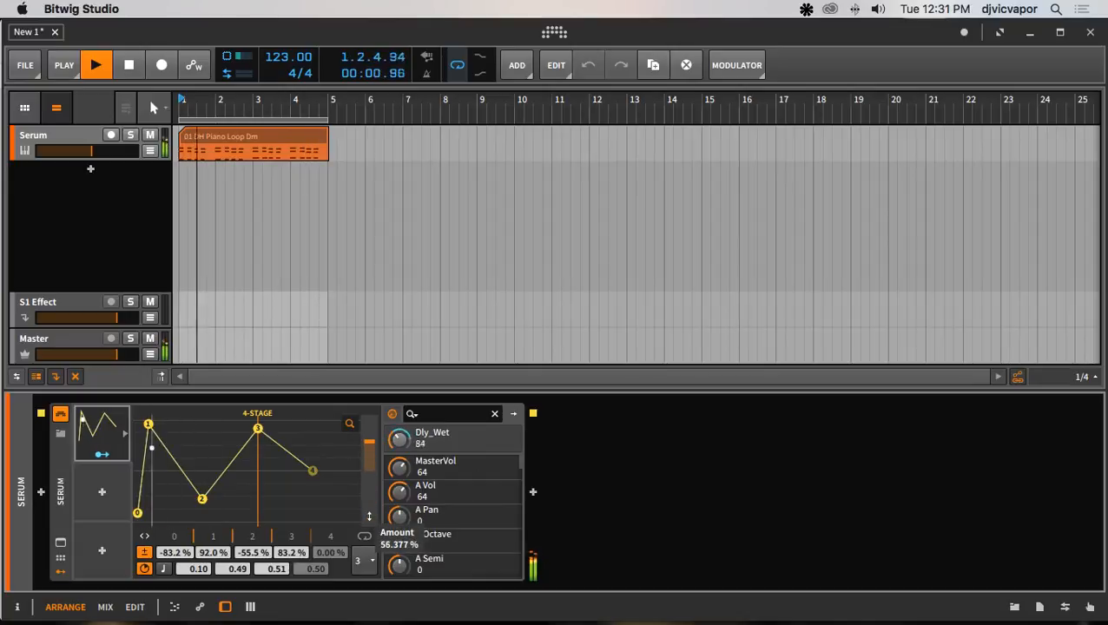
# Stop playback and pull the final 4-Stage breakpoint down to about -47%.
pyautogui.click(98, 65)
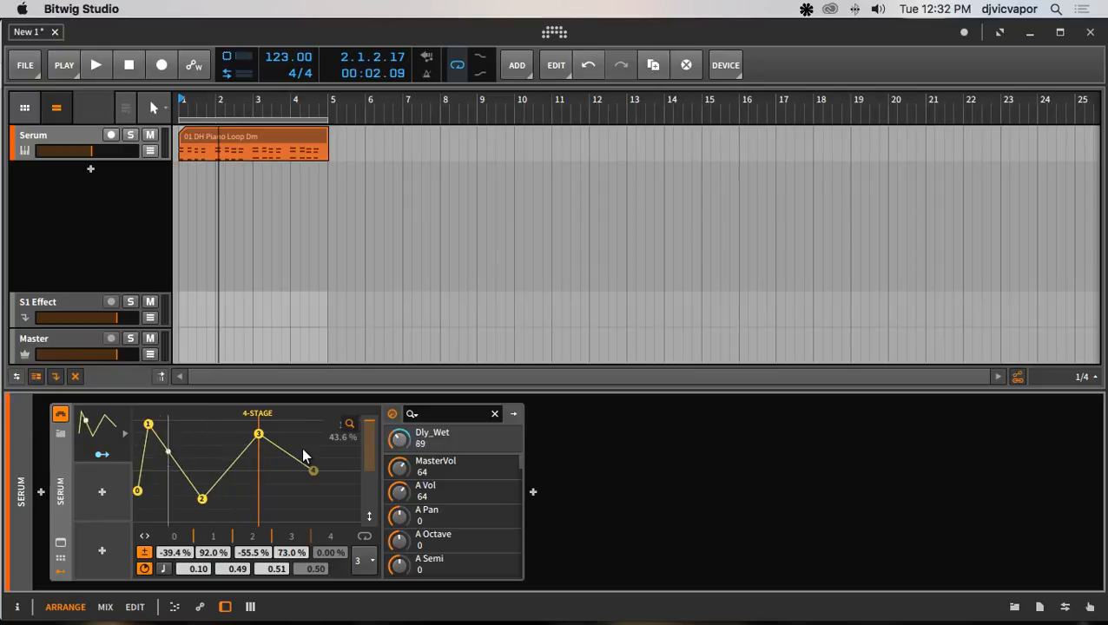
pyautogui.moveTo(312, 471); pyautogui.dragTo(327, 497)
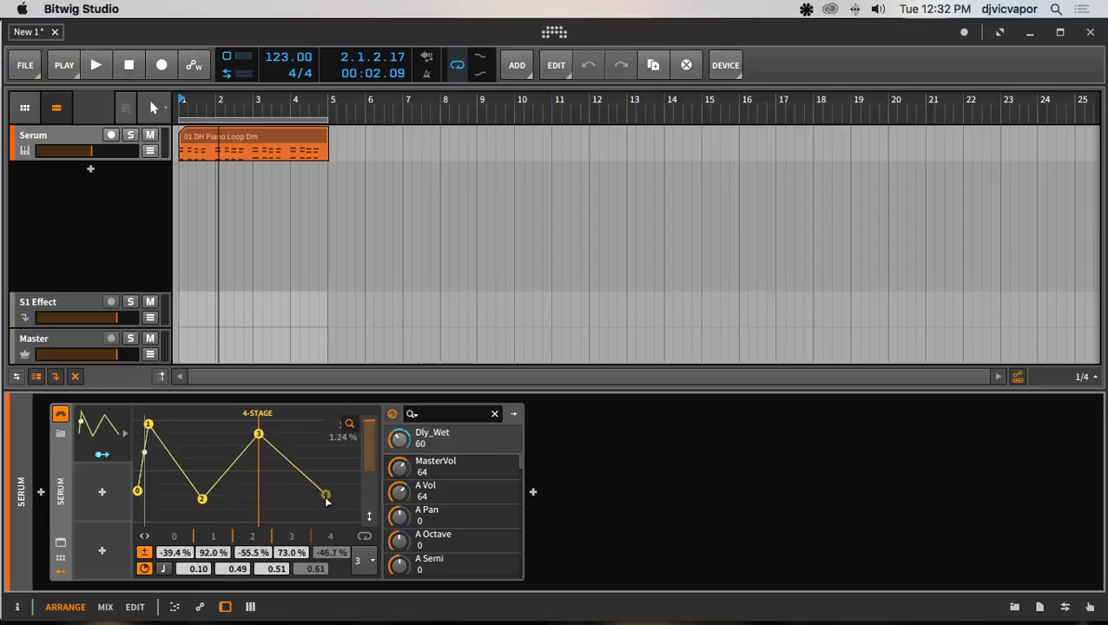